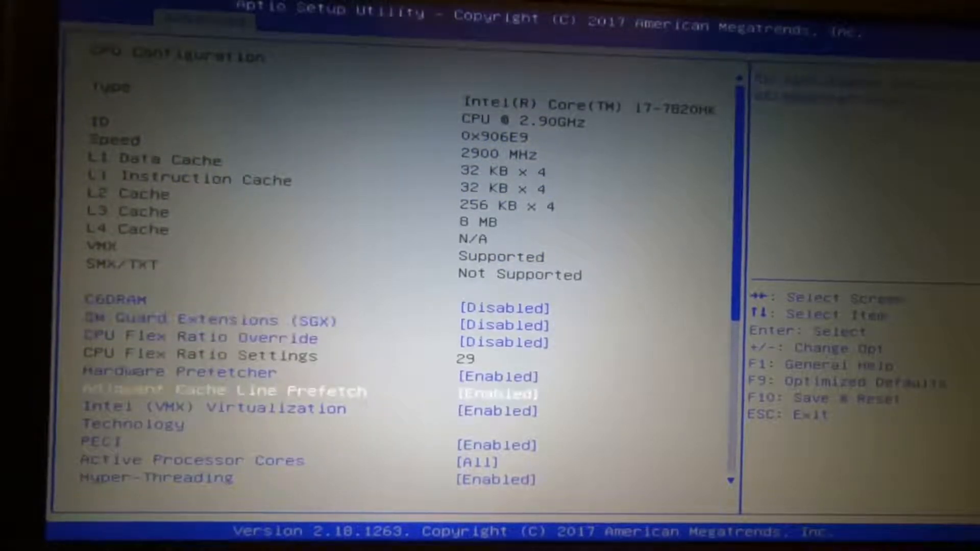
Step: Reach Boot performance mode in CPU Power Management Control and bring up its choices
key(up)
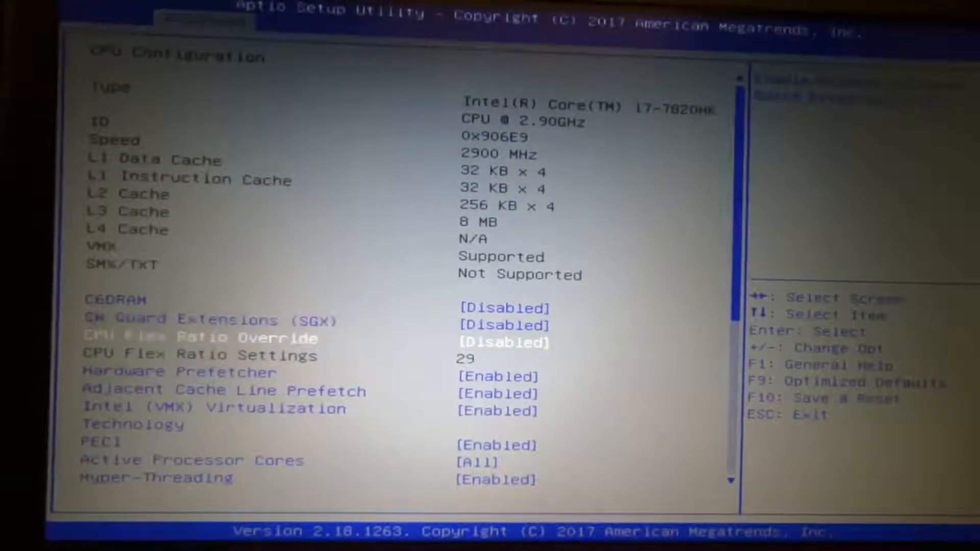
key(Up)
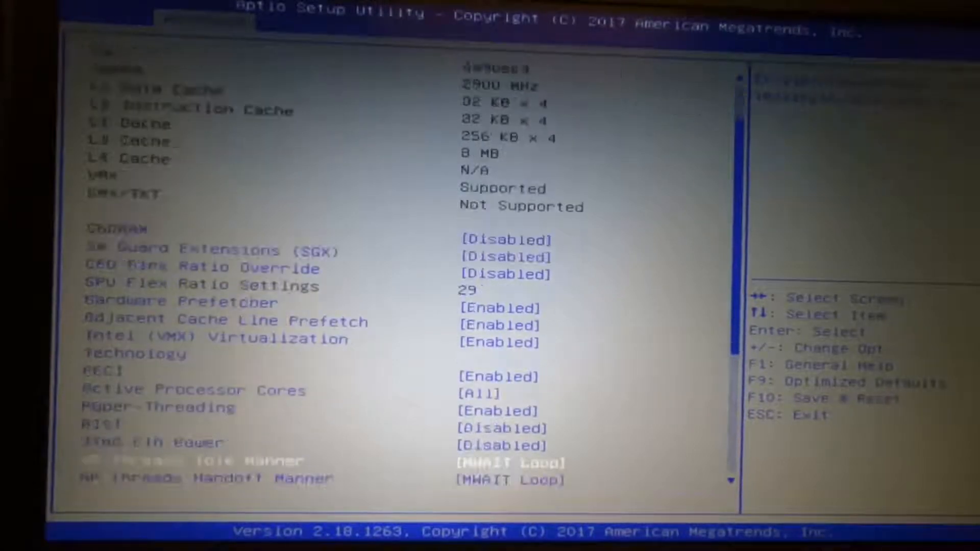
scroll(down, 3)
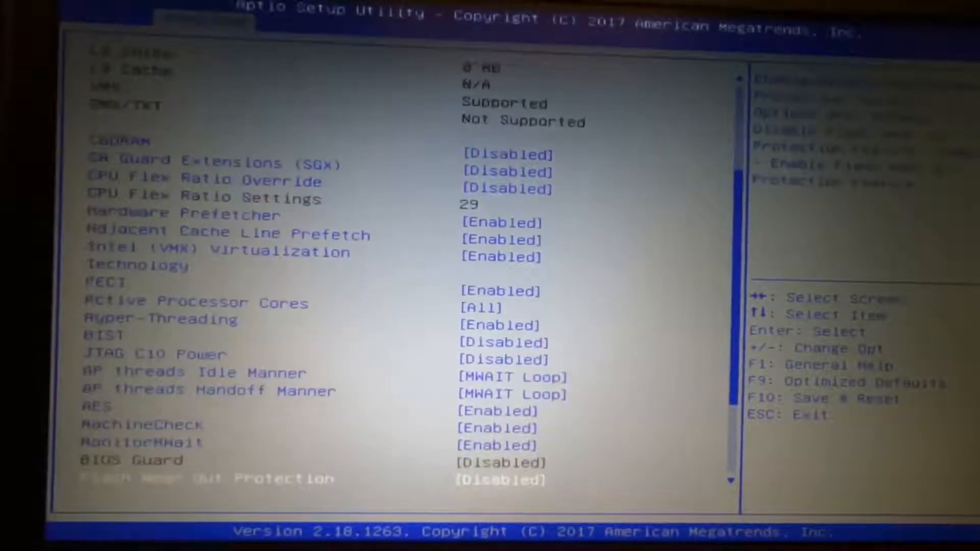
scroll(down, 3)
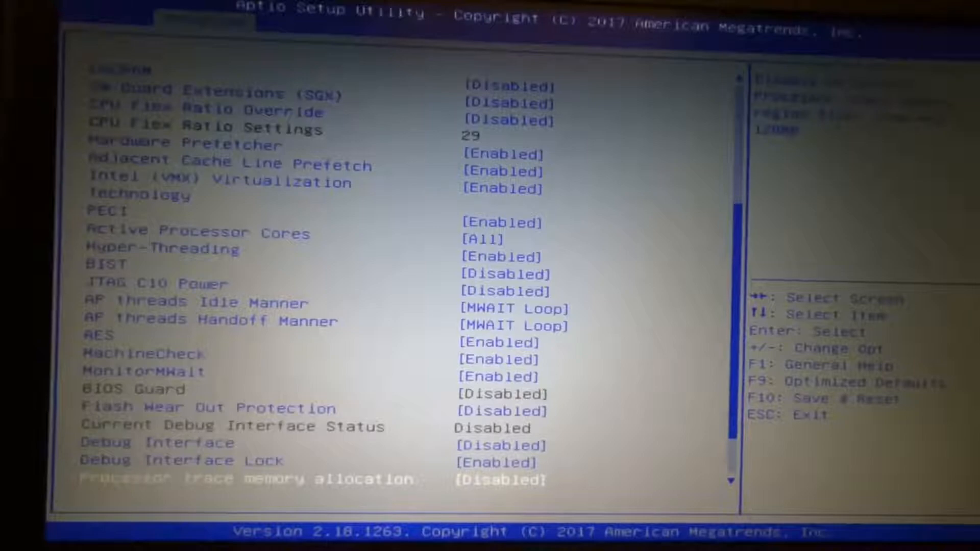
scroll(down, 3)
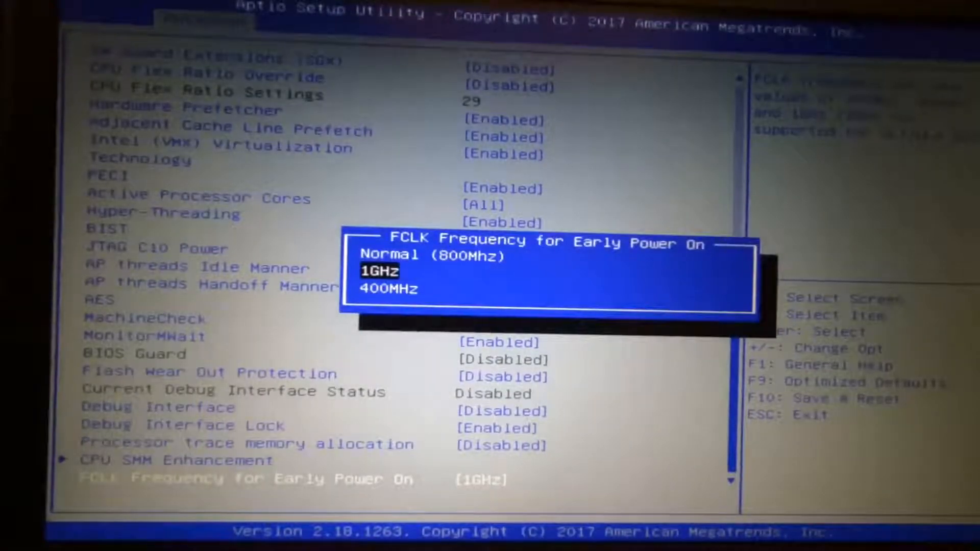
key(Enter)
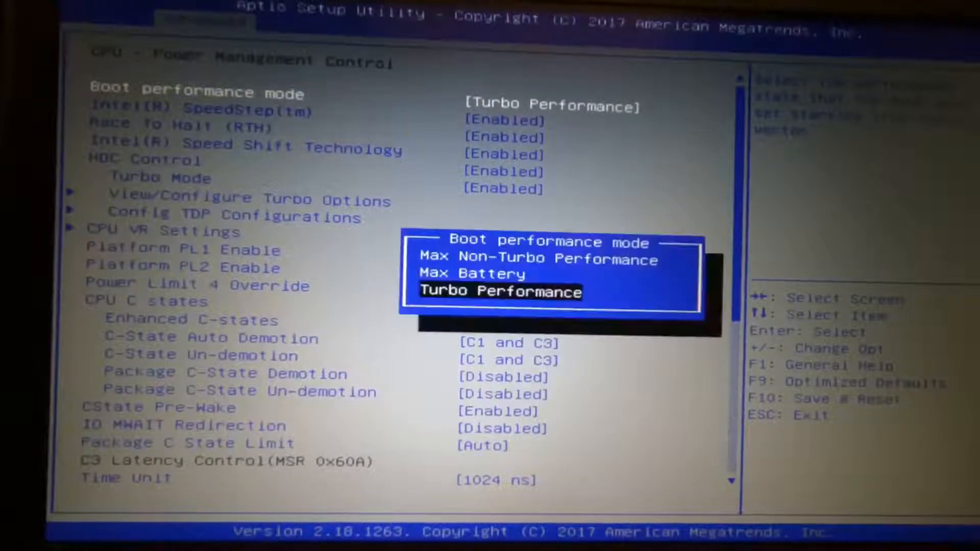
Step: Choose Max Non-Turbo Performance as the boot performance mode
key(Up)
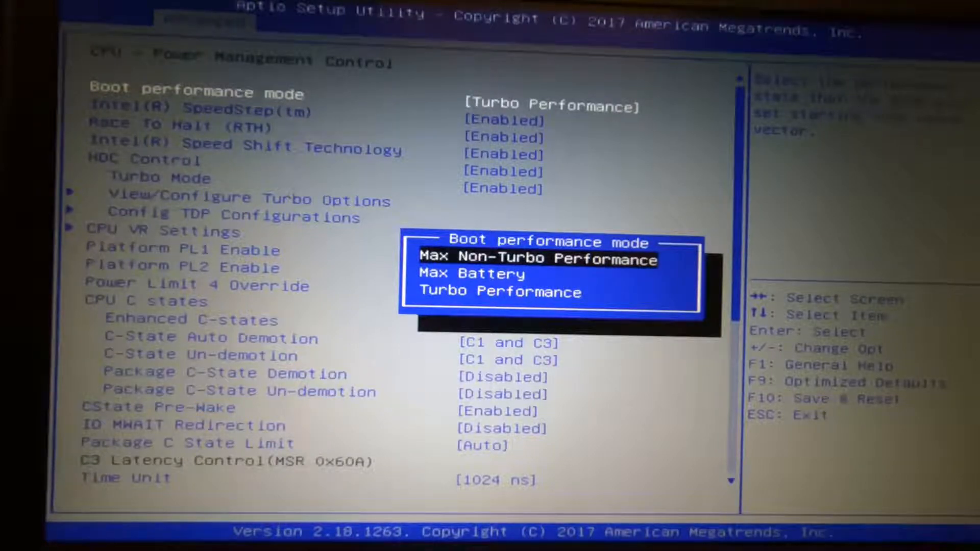
key(Down)
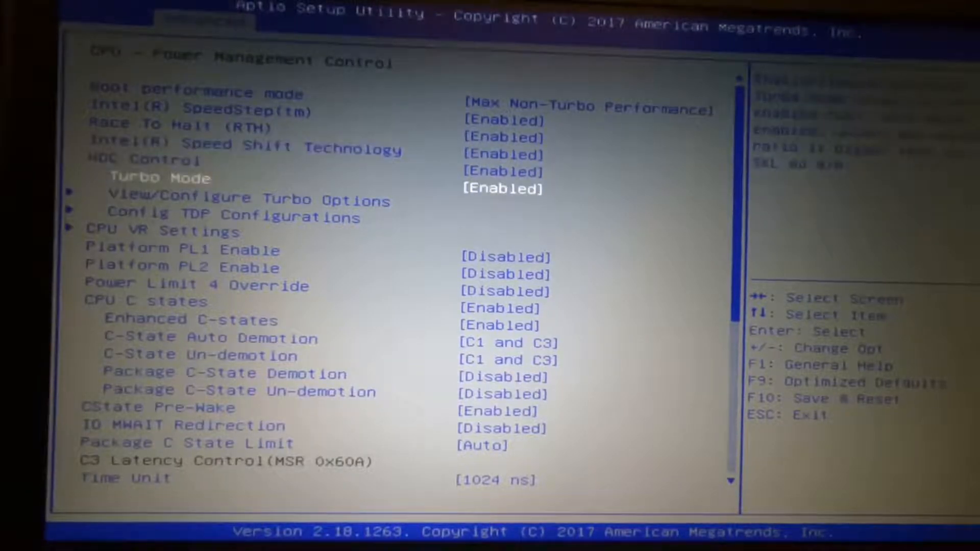
key(Down)
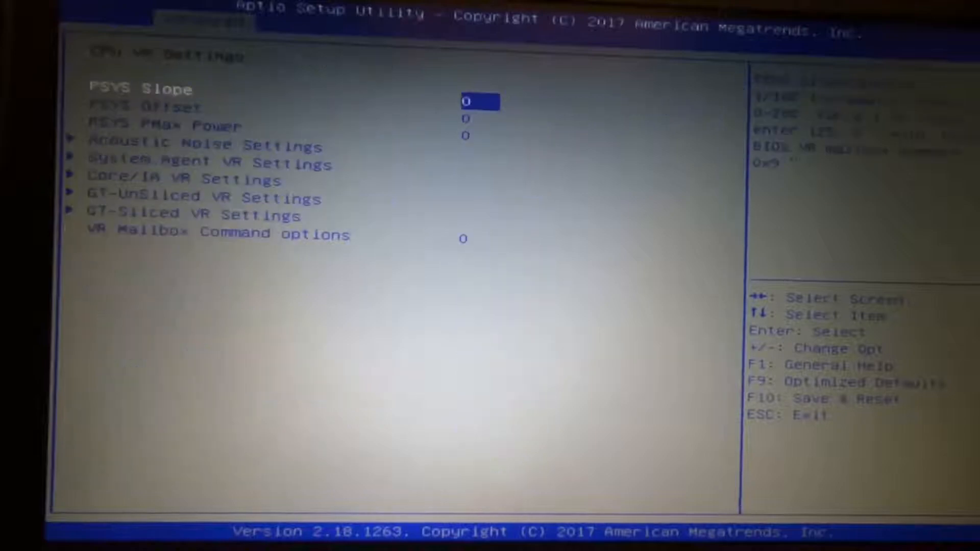
key(Down)
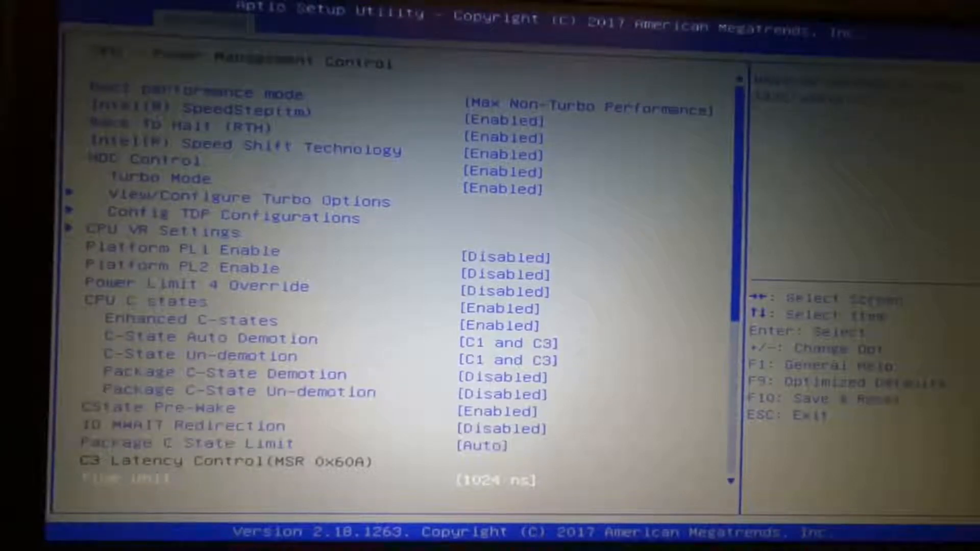
scroll(down, 3)
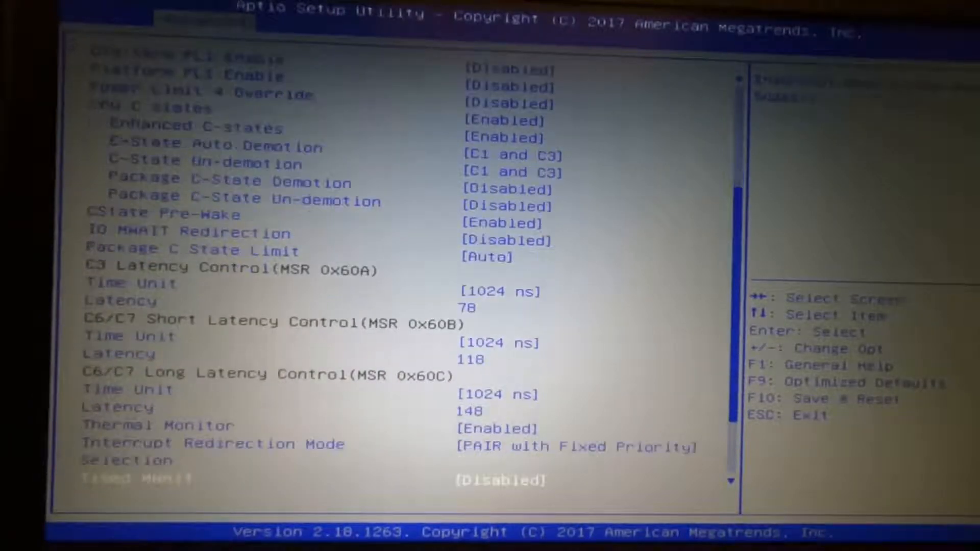
scroll(down, 3)
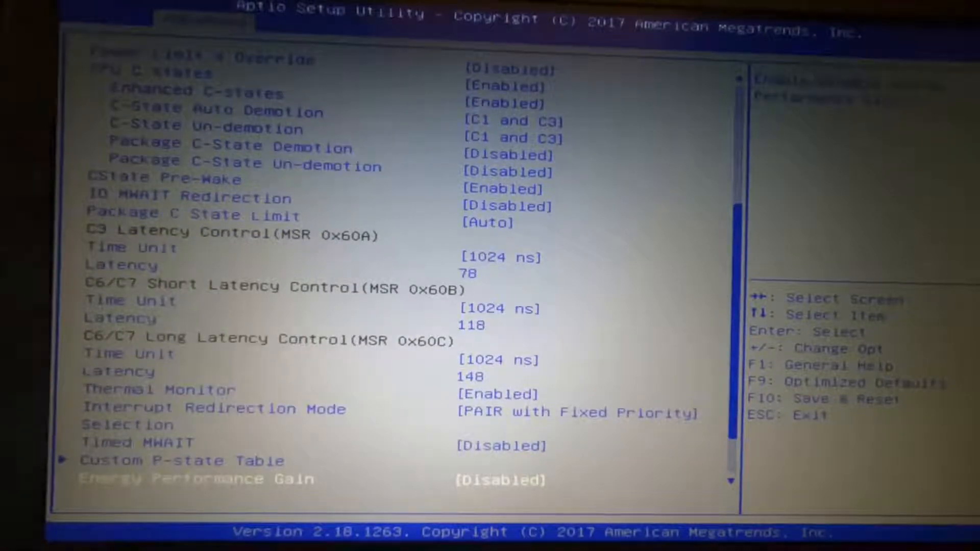
scroll(down, 3)
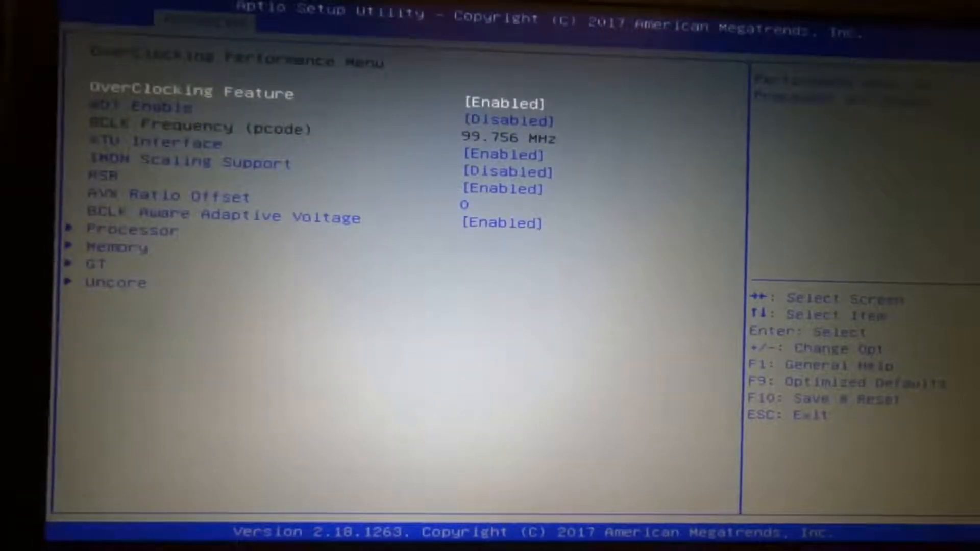
Step: Move to the OverClocking Performance Menu under Advanced
key(Down)
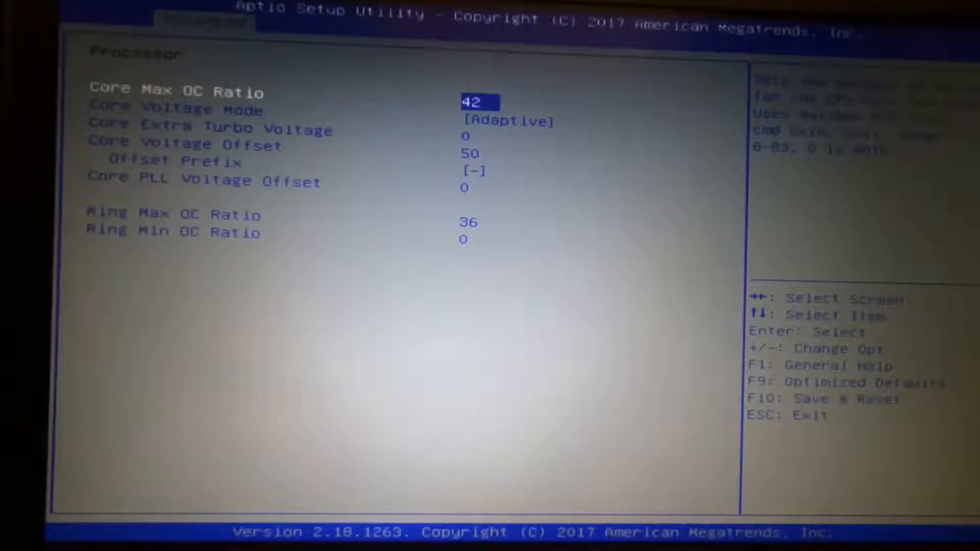
Step: Change the processor Ring Max OC Ratio to 36
key(down)
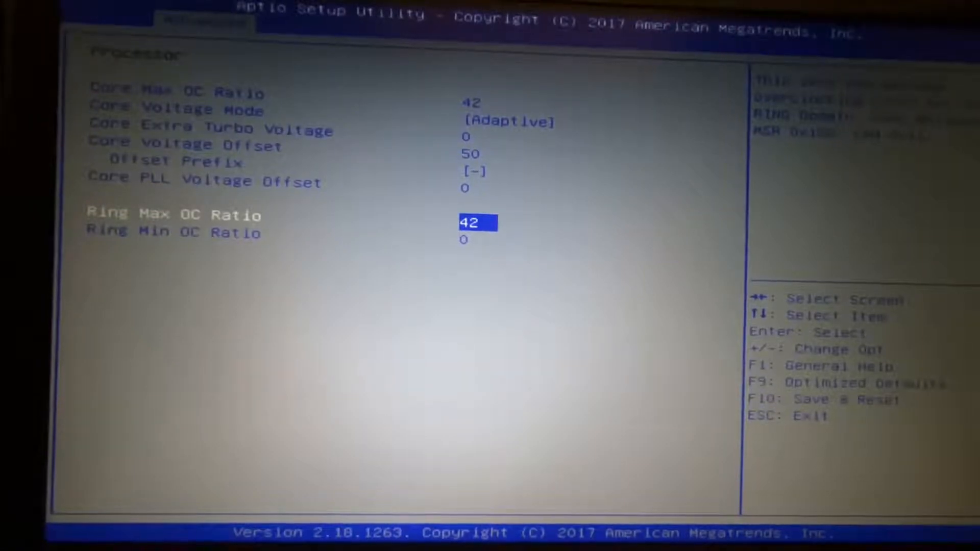
key(Backspace)
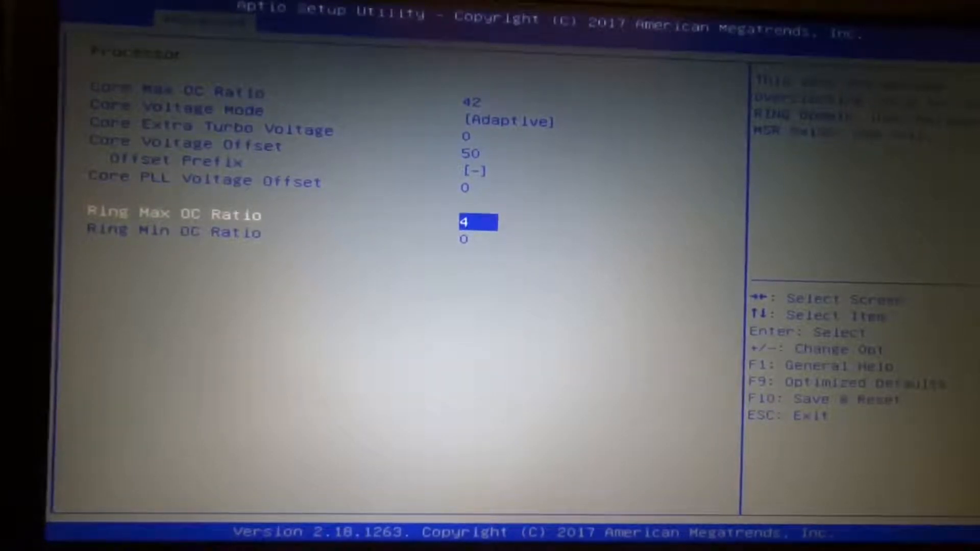
text(36)
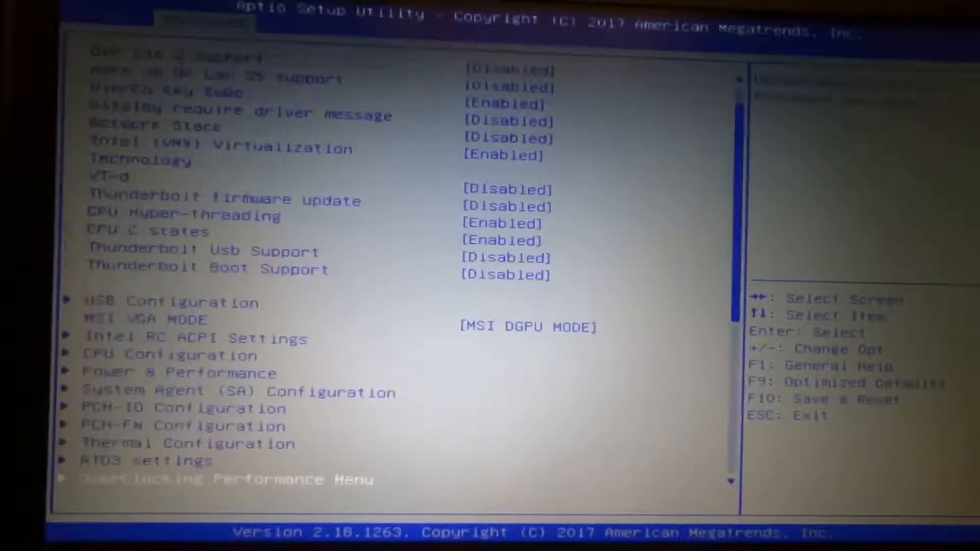
Step: Scroll down through the Advanced settings list after leaving the Processor submenu
scroll(down, 3)
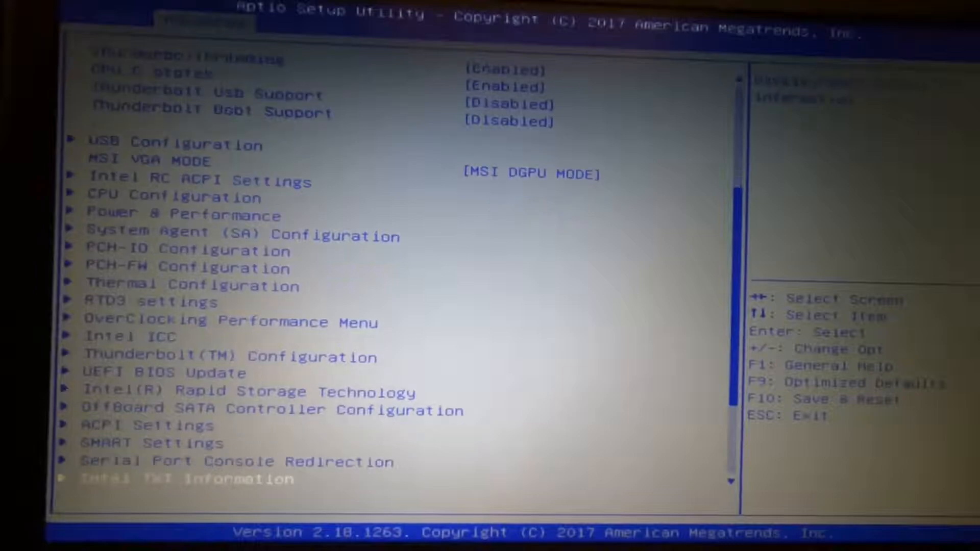
scroll(down, 3)
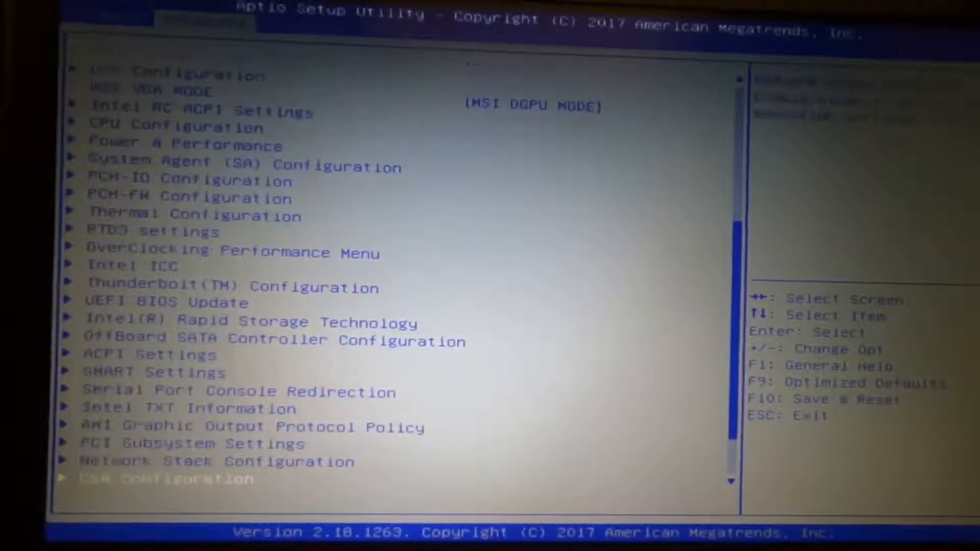
scroll(down, 3)
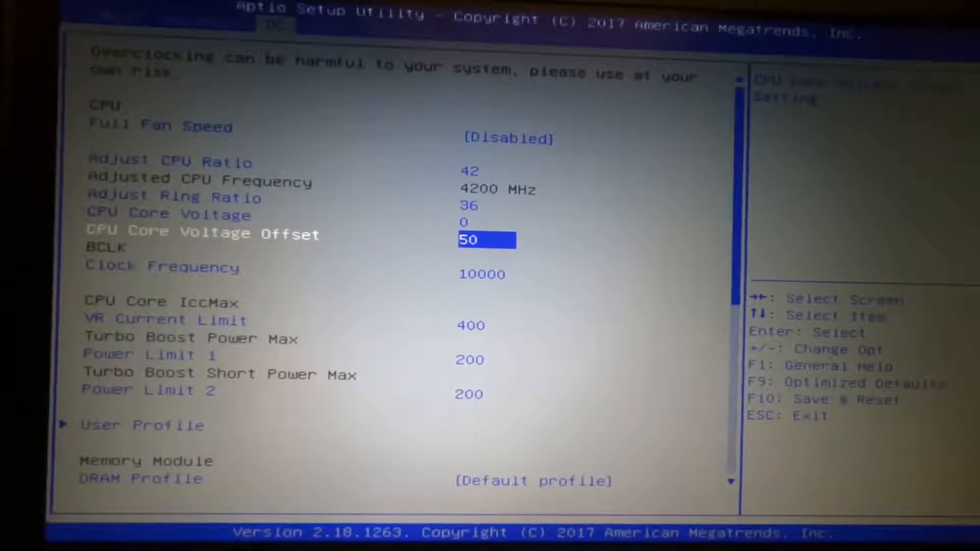
Step: Review the OC tab fields: CPU ratio 42, voltage offset 50, VR current limit 400
key(Down)
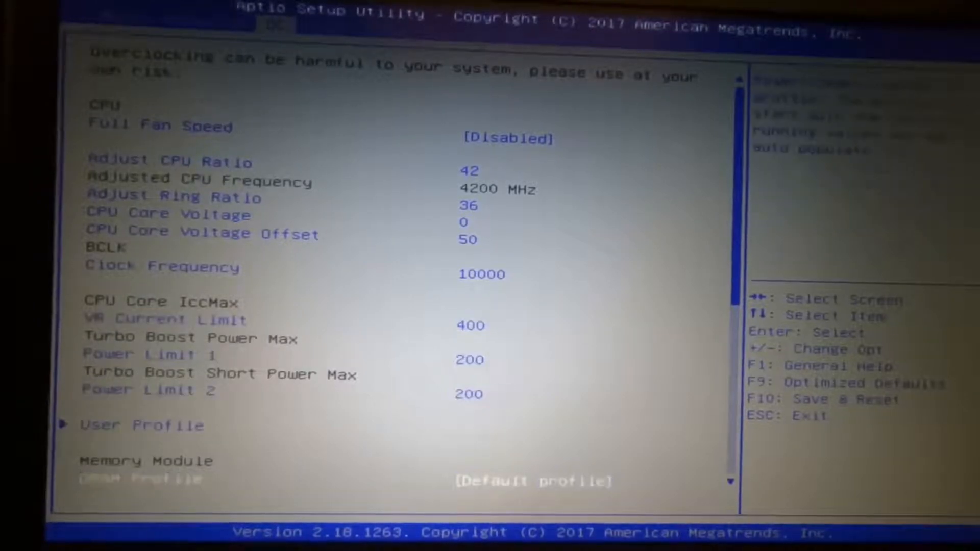
scroll(down, 3)
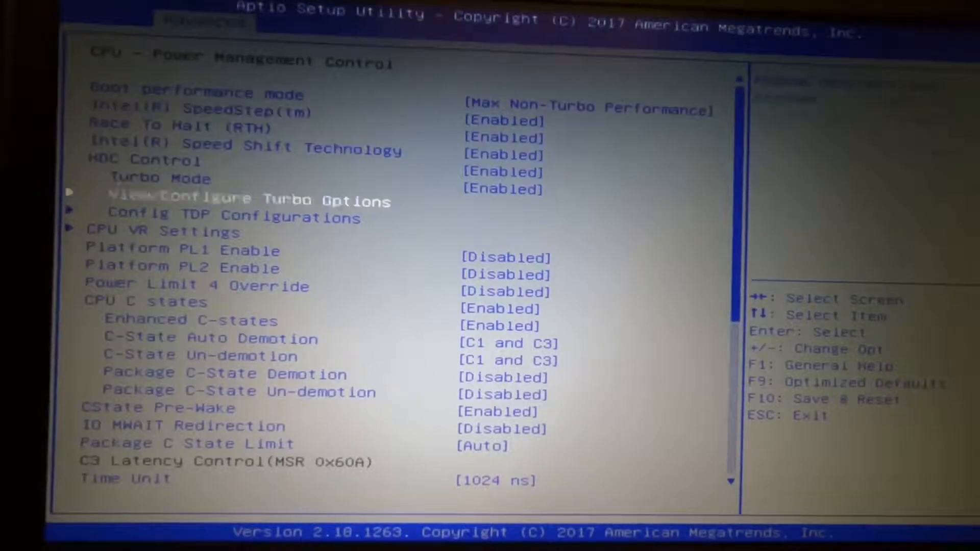
Step: Enable Platform PL1 at 100000 and Platform PL2 with 1000 entered
key(down)
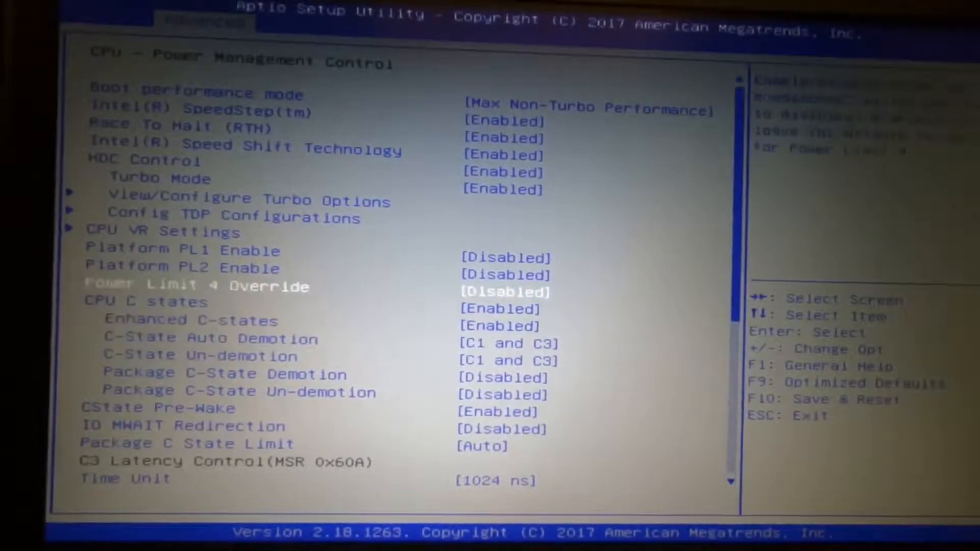
key(Up)
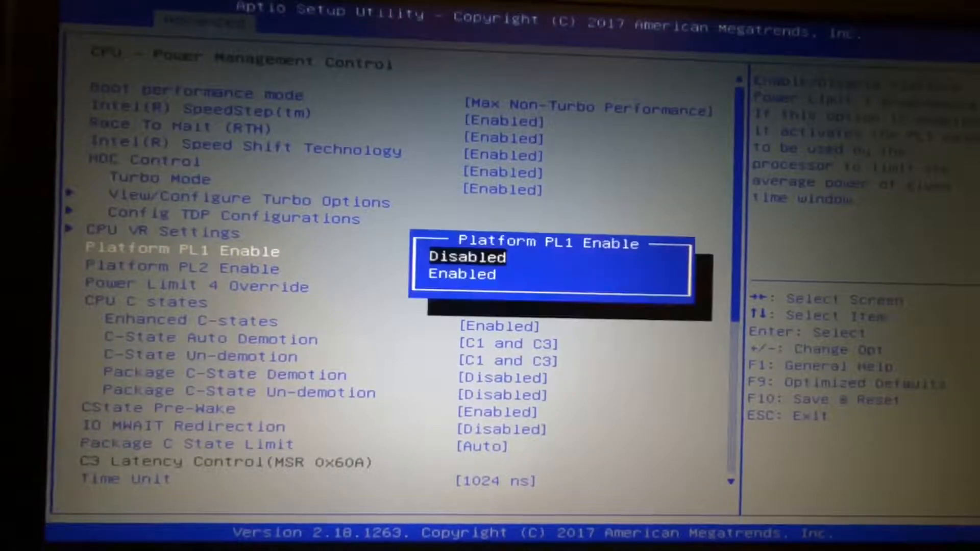
click(461, 274)
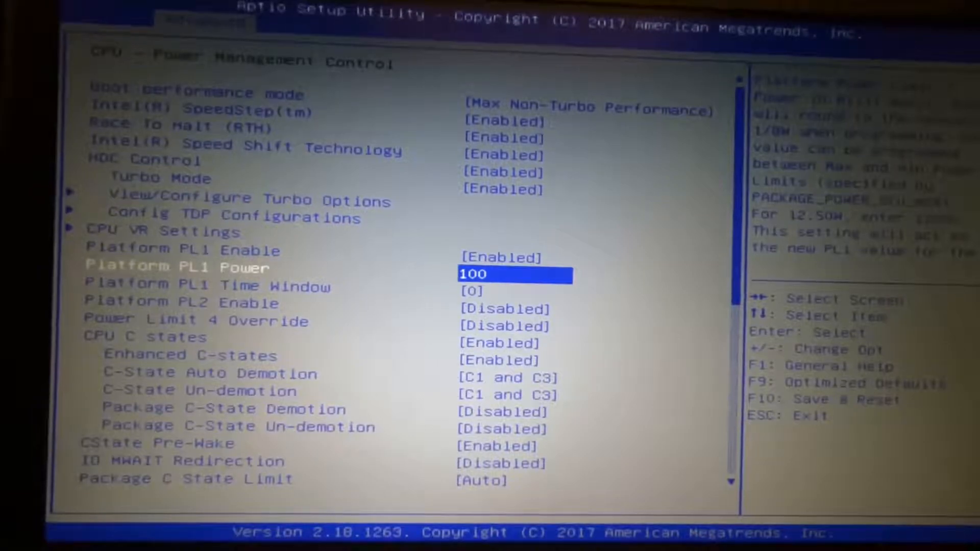
text(000)
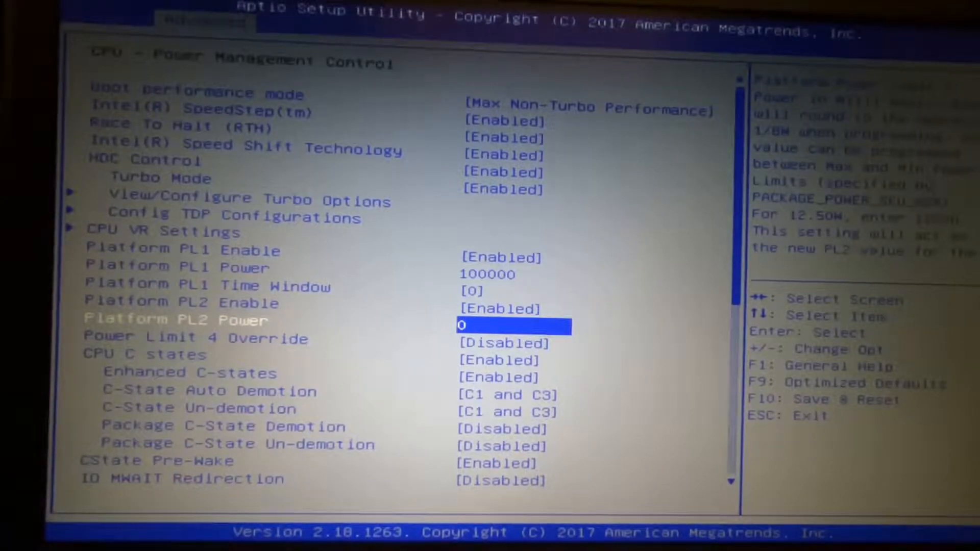
text(1000)
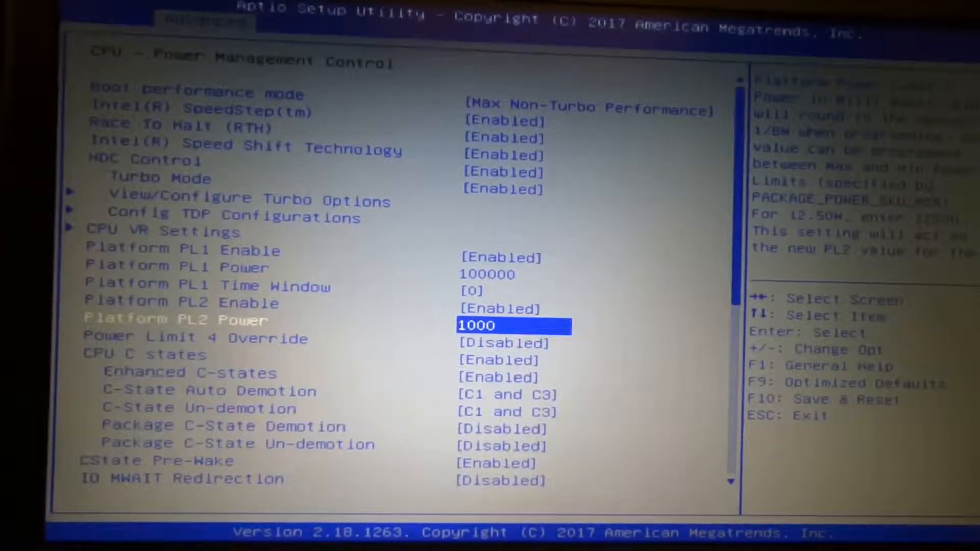